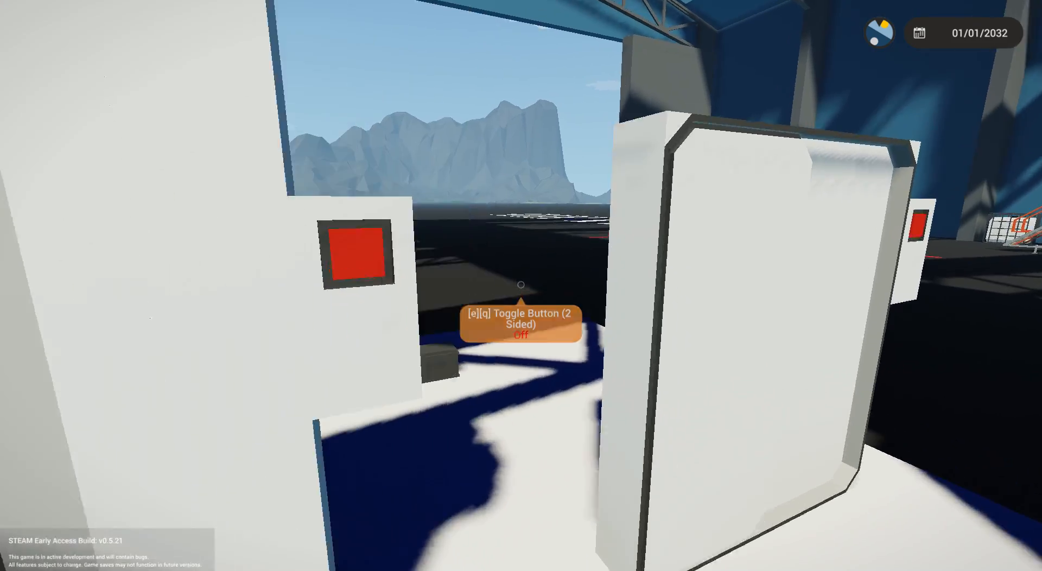
mouse_move(521, 285)
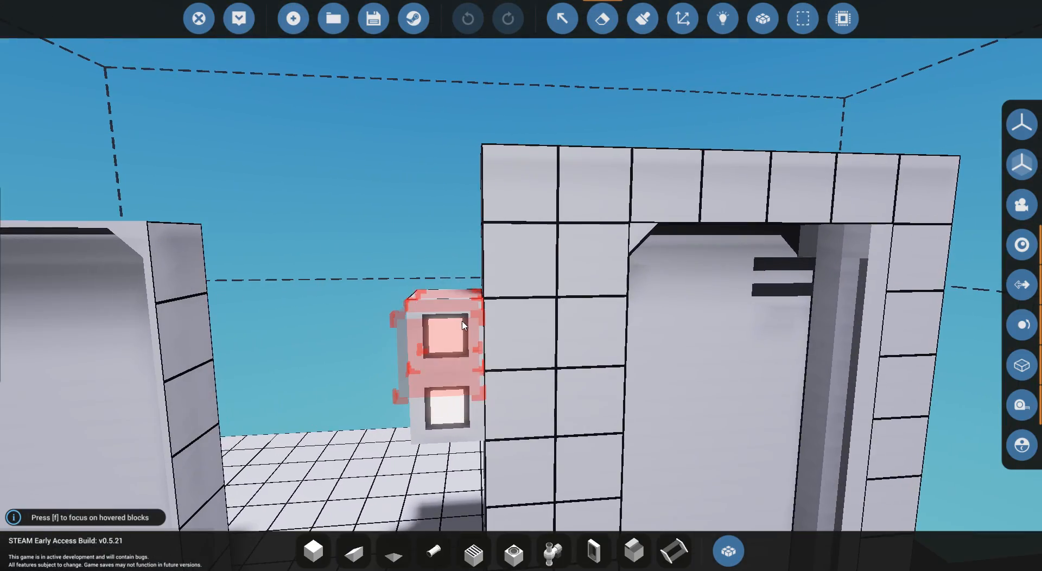
Select the toggle button and show the yellow electrical power links from the battery.
left_click(506, 19)
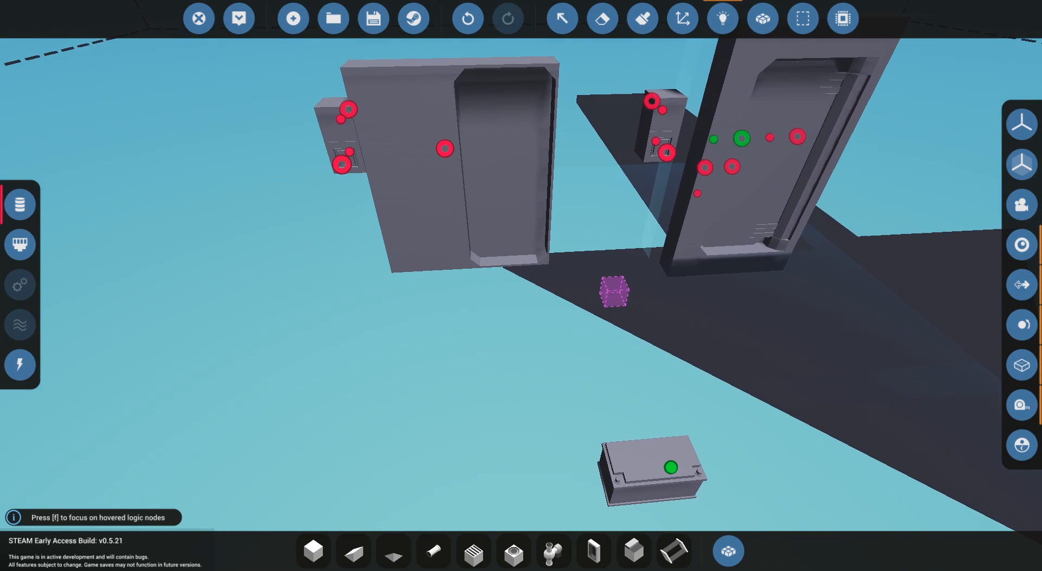
left_click(670, 467)
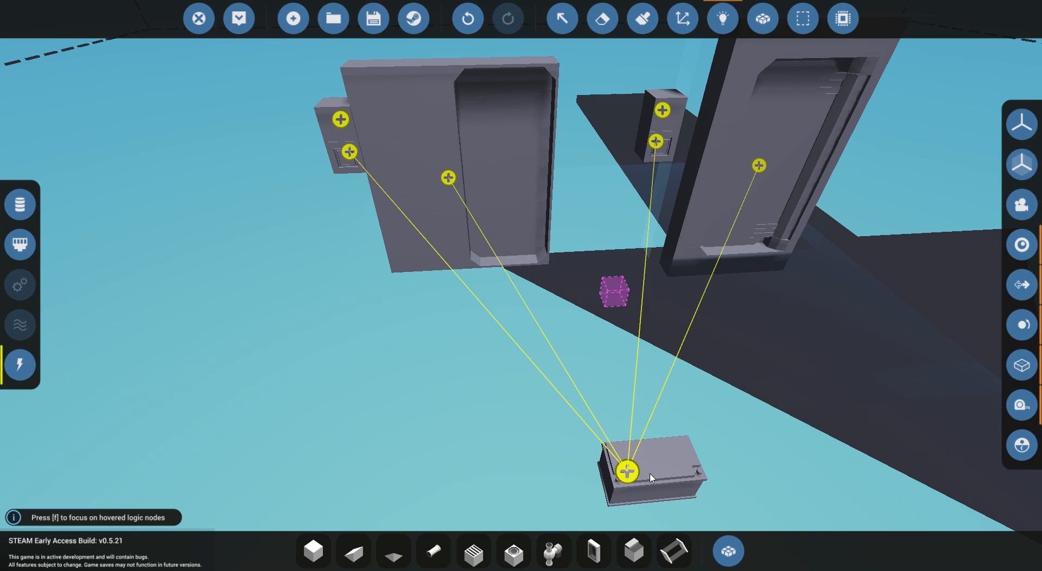
mouse_move(371, 129)
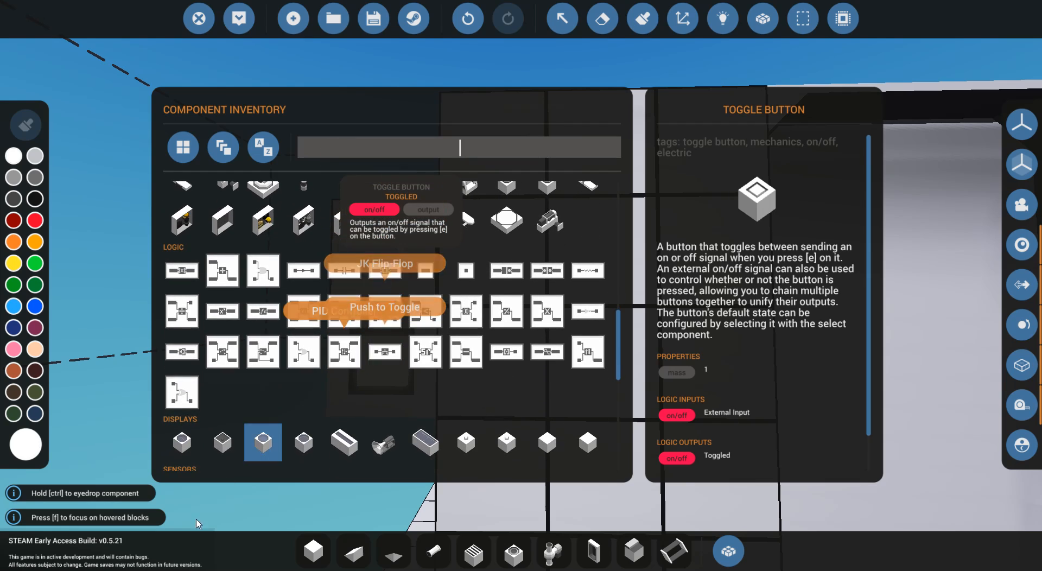
mouse_move(332, 413)
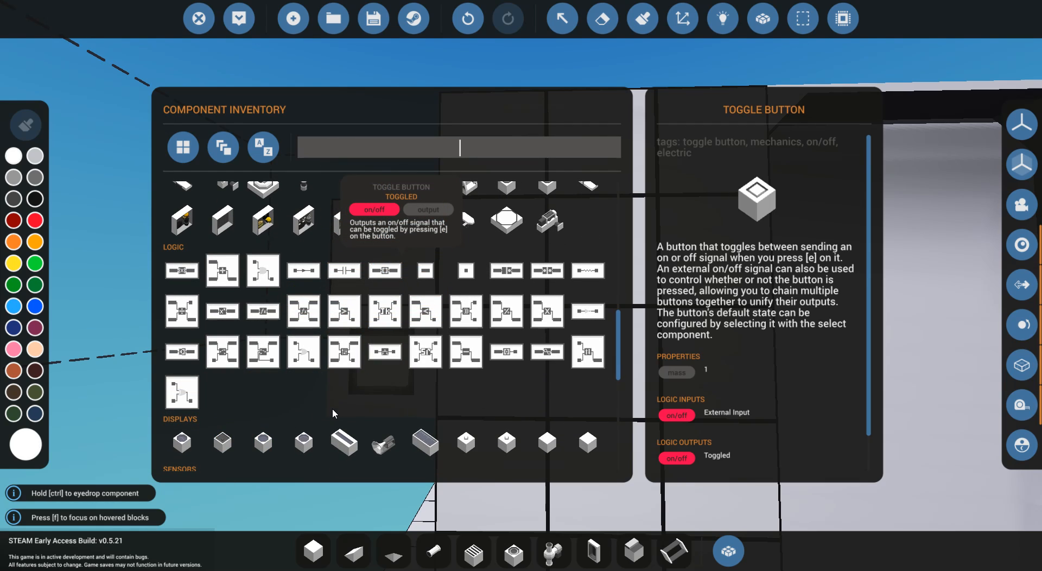
mouse_move(464, 396)
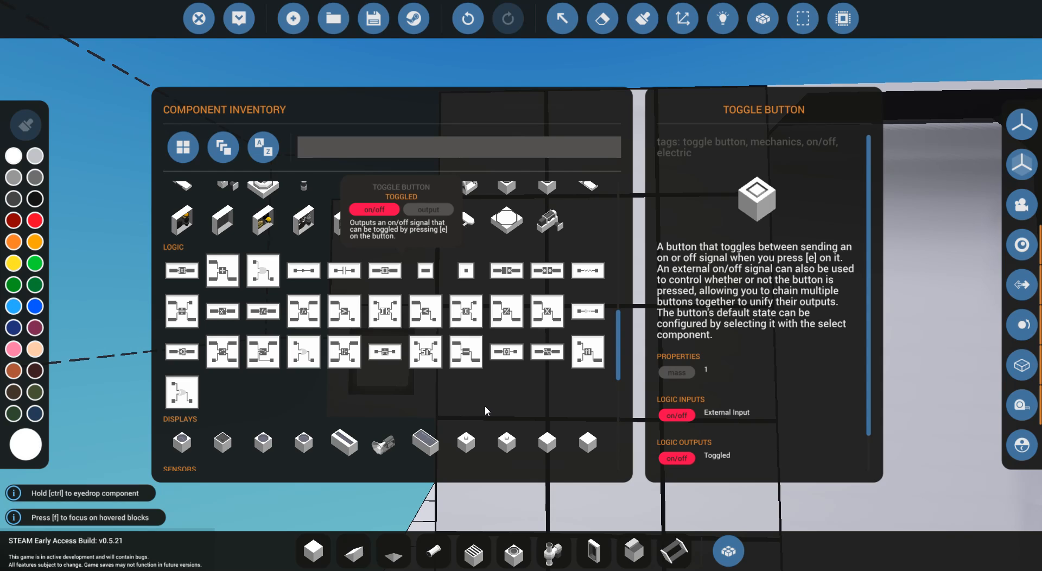
mouse_move(474, 394)
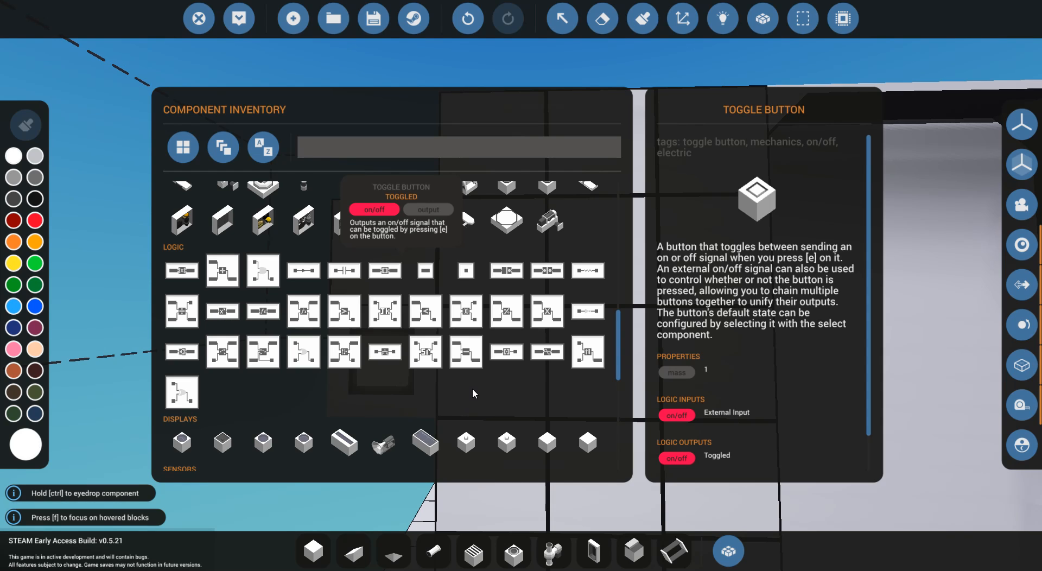
Search the component inventory for "or" to list OR-type logic gates.
type("or")
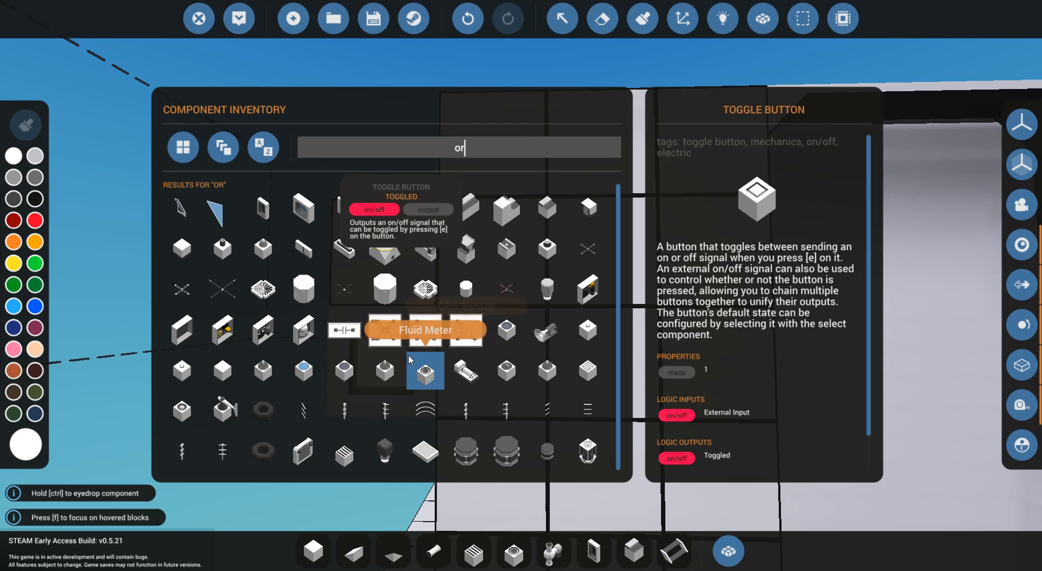
mouse_move(424, 330)
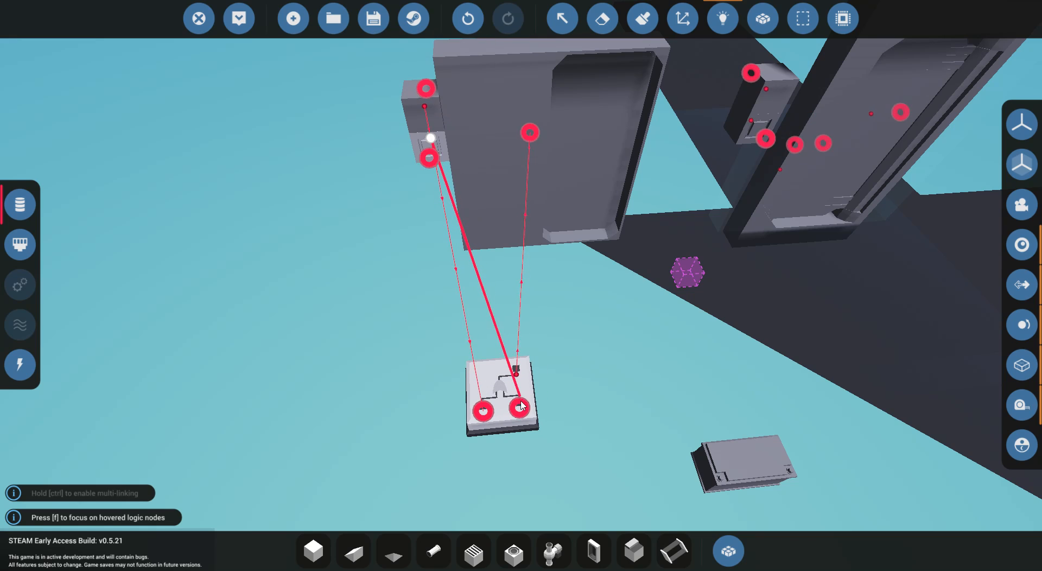
Link a button's signal into the OR gate and return to on/off logic links.
left_click(20, 365)
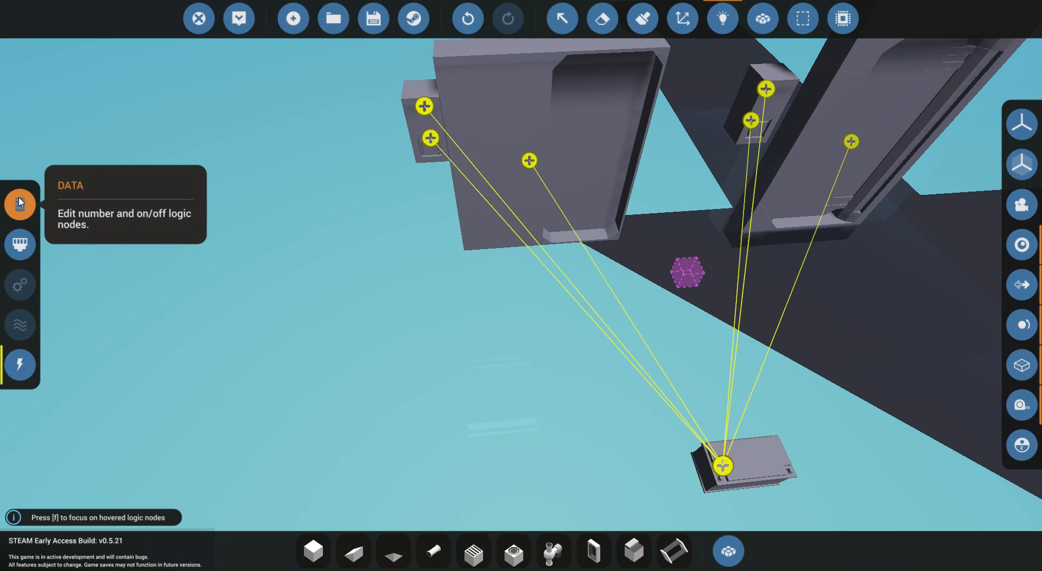
left_click(239, 18)
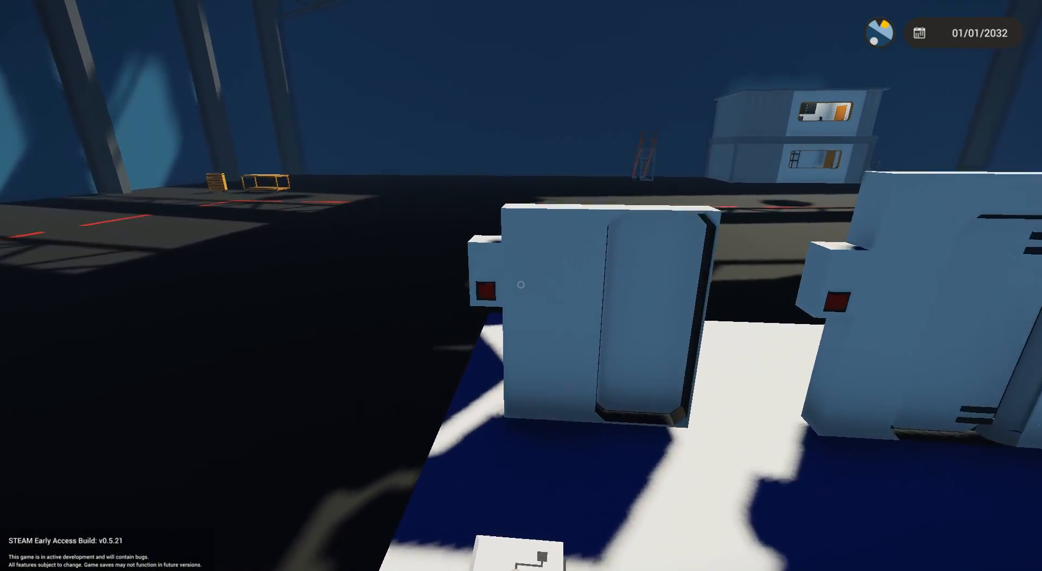
Operate the OR-gated door from a wall button with E in the spawned world.
left_click(521, 284)
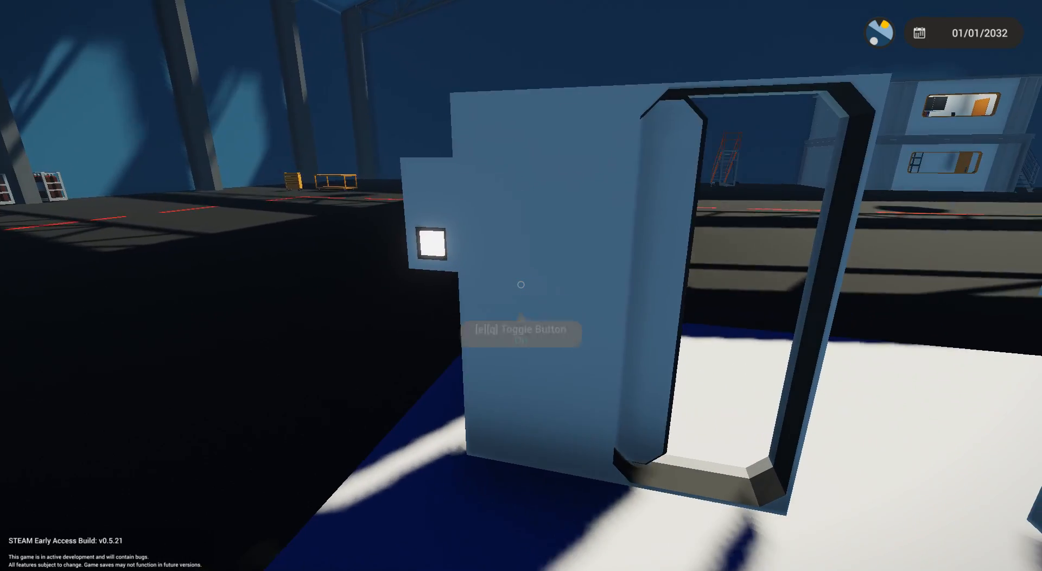
key("e")
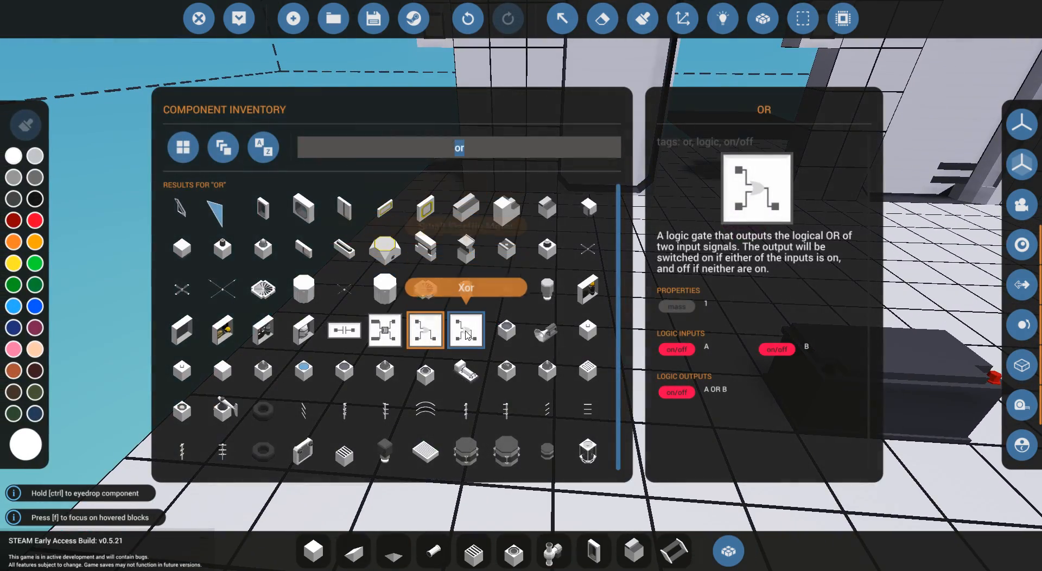
Pick the Xor gate, whose output is on when only one input is on.
left_click(465, 330)
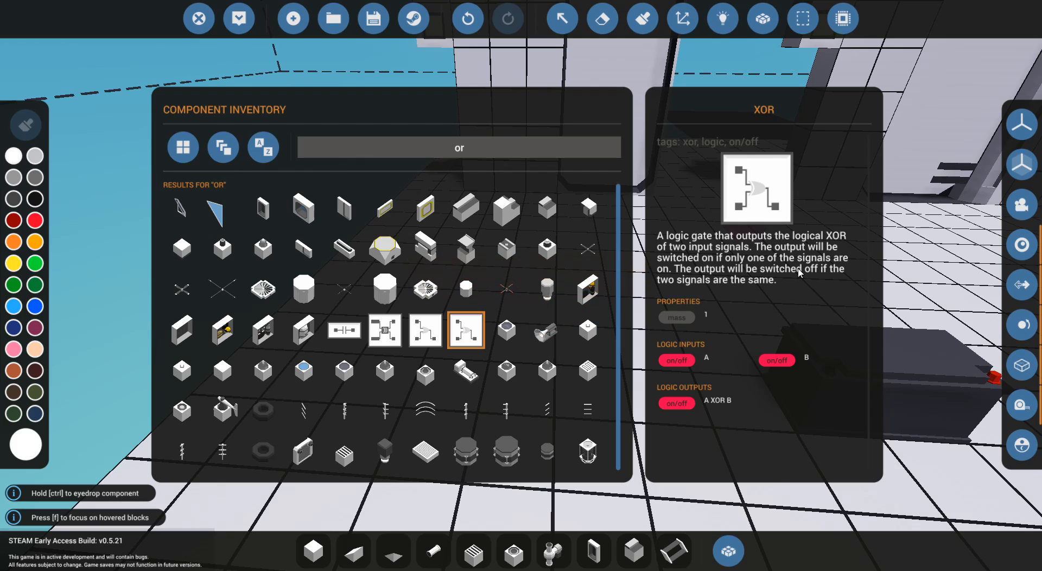
mouse_move(741, 265)
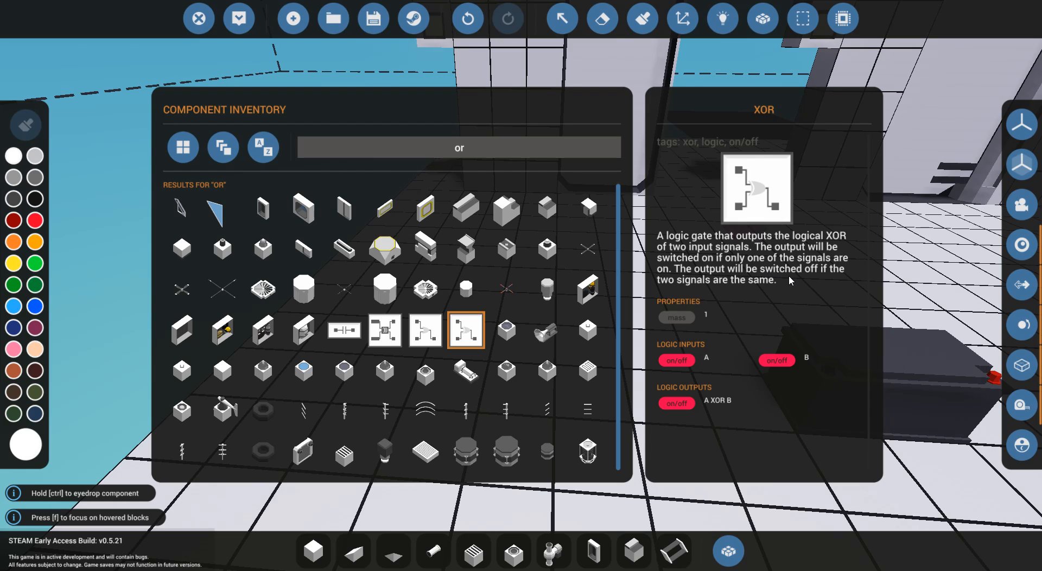
mouse_move(800, 279)
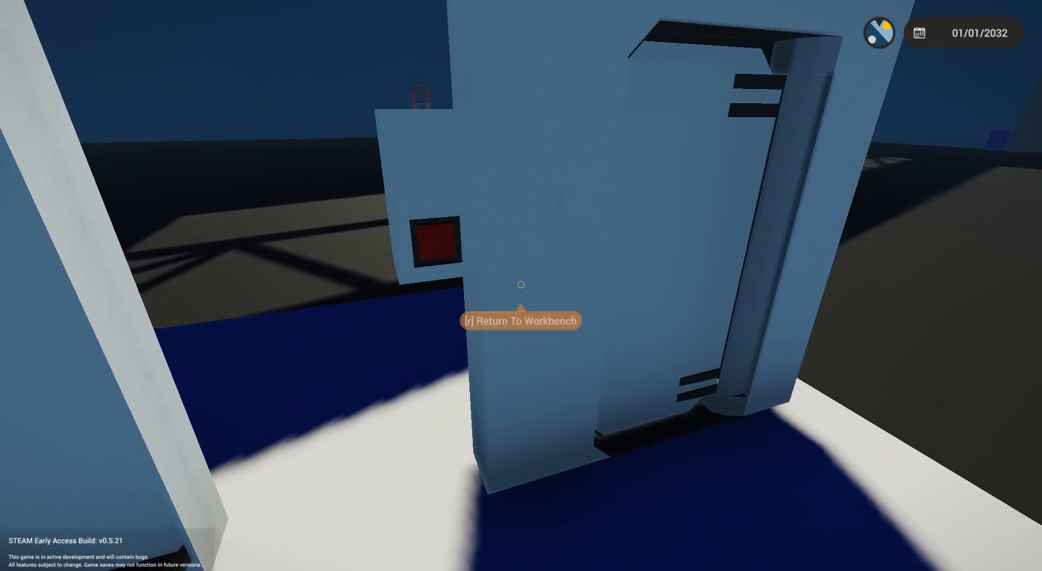
Return to the workbench with R and show the logic links between buttons, gates and door.
key("r")
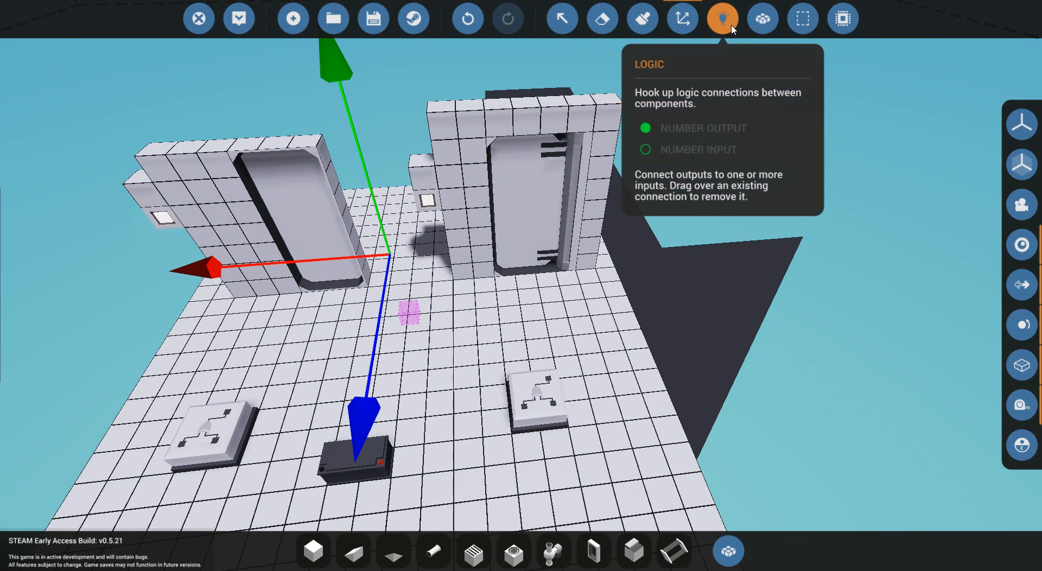
left_click(722, 19)
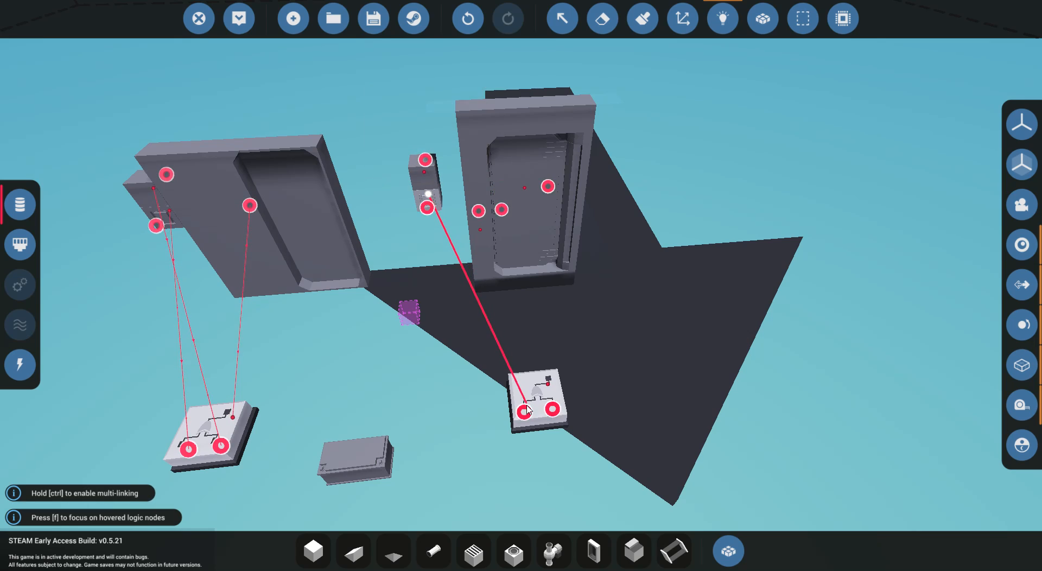